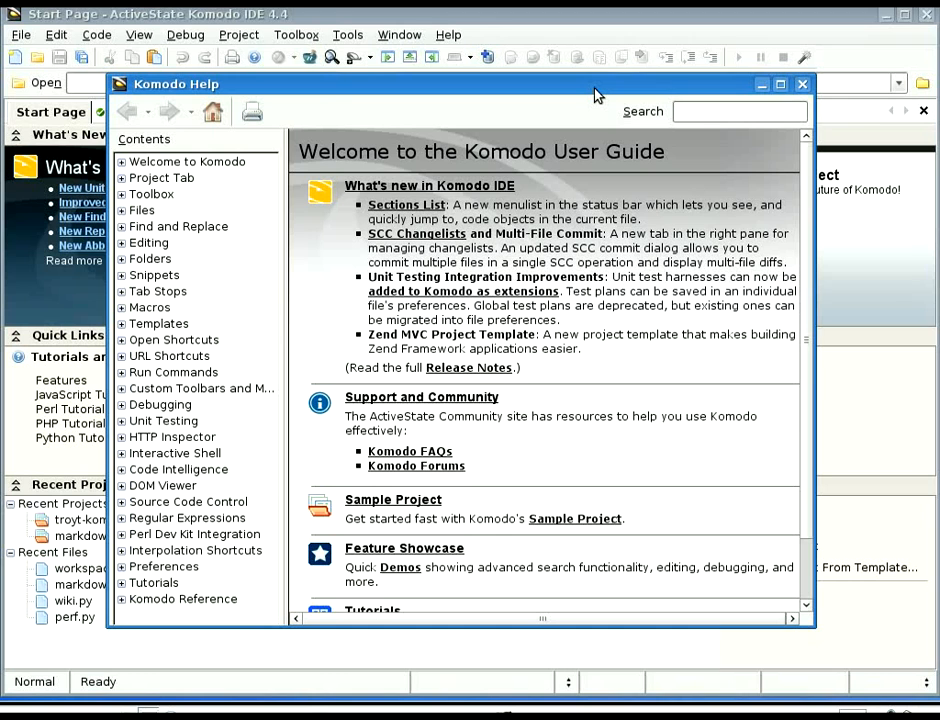
Close Komodo Help and review the markdown2 test results, keeping global test plan # 1 selected
left_click(738, 111)
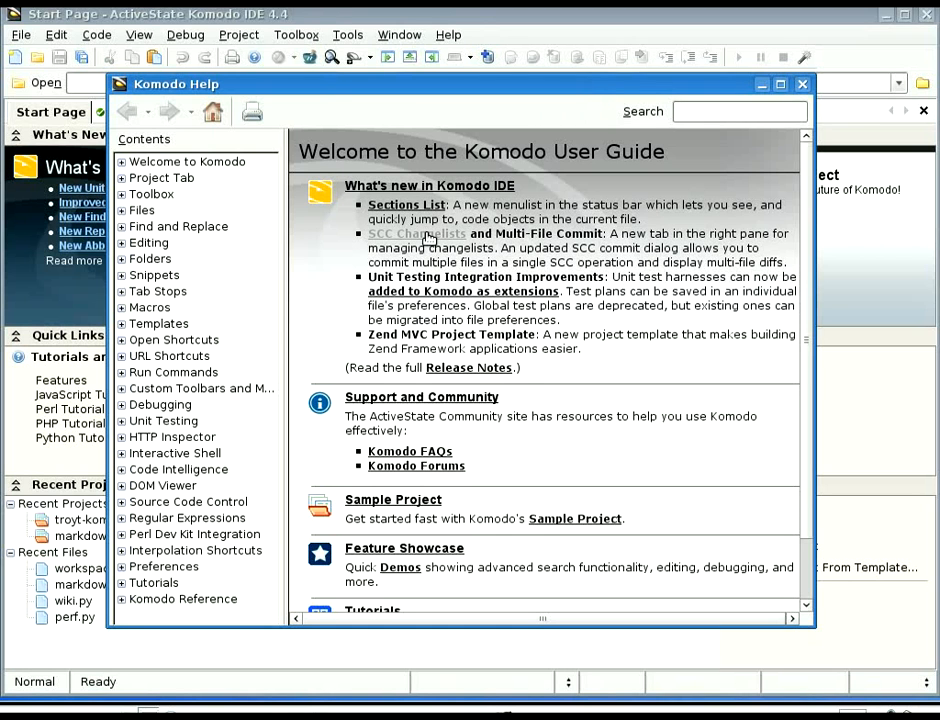
mouse_move(513, 234)
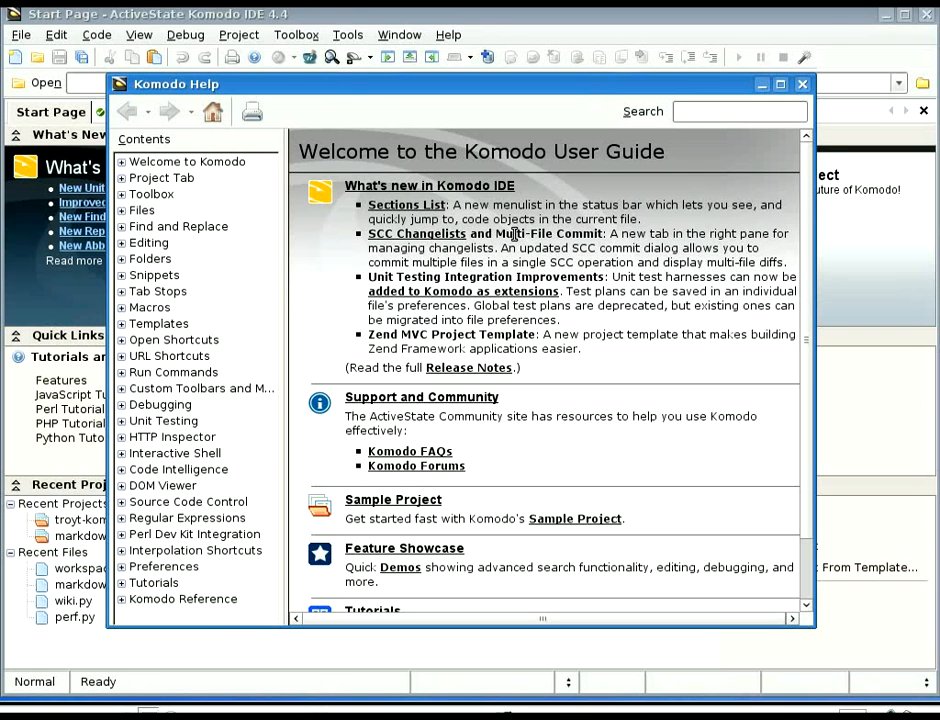
left_click(801, 83)
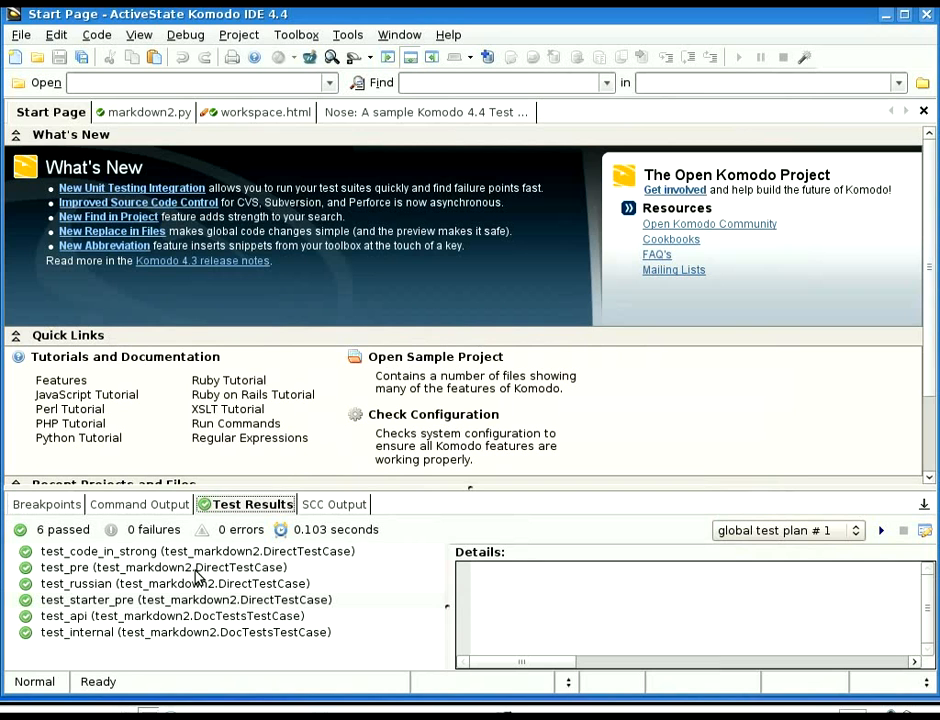
left_click(160, 567)
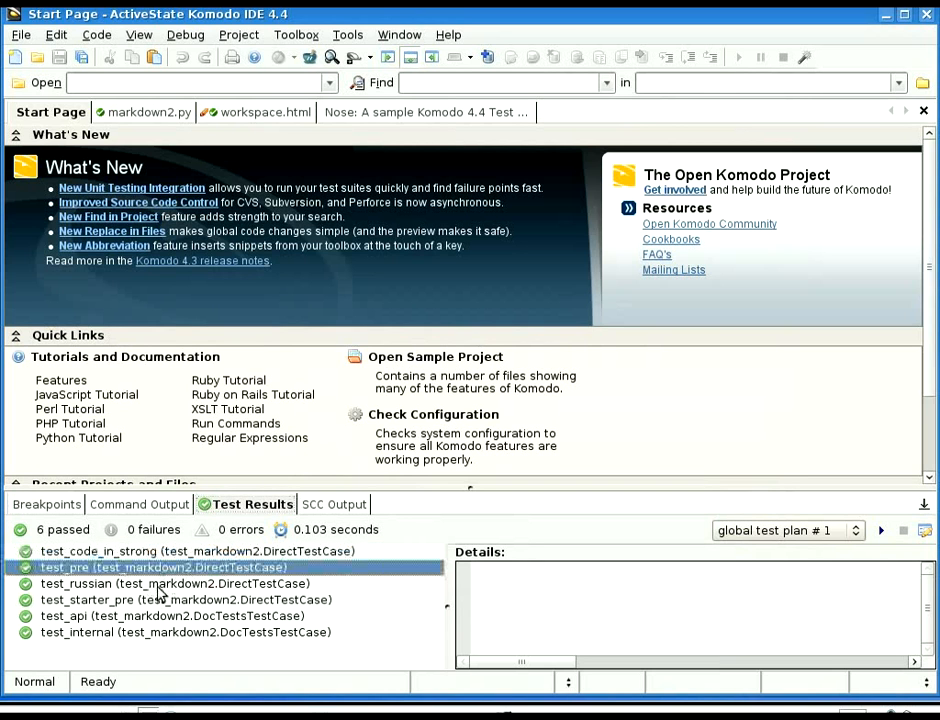
left_click(170, 599)
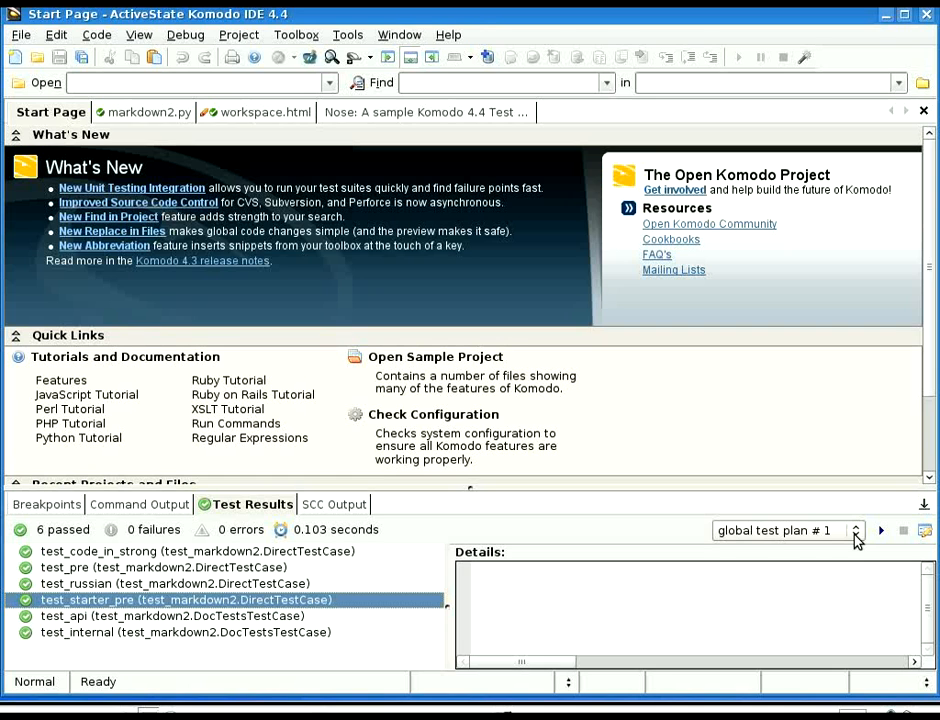
left_click(856, 530)
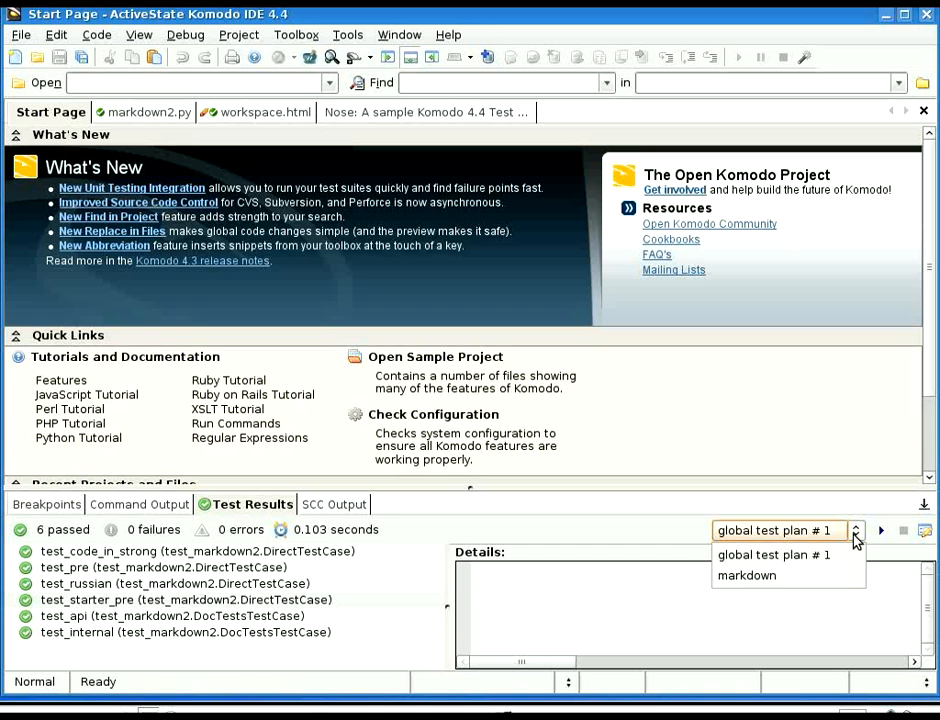
left_click(855, 530)
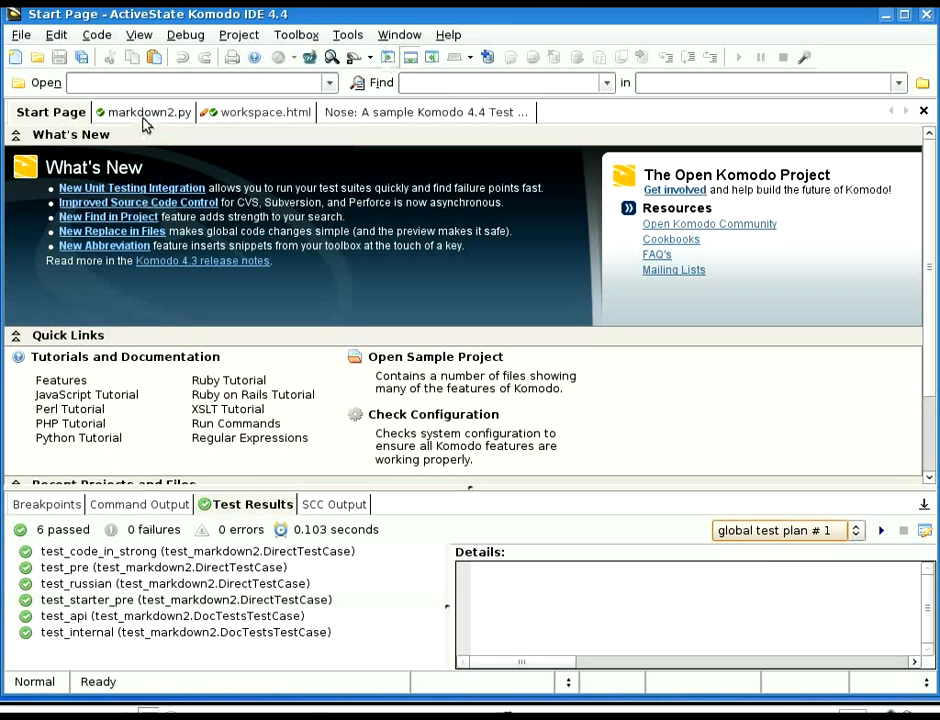
Move the global test plans into markdown2.py via Tools > Test > Move Global Test Plans to Document
left_click(148, 112)
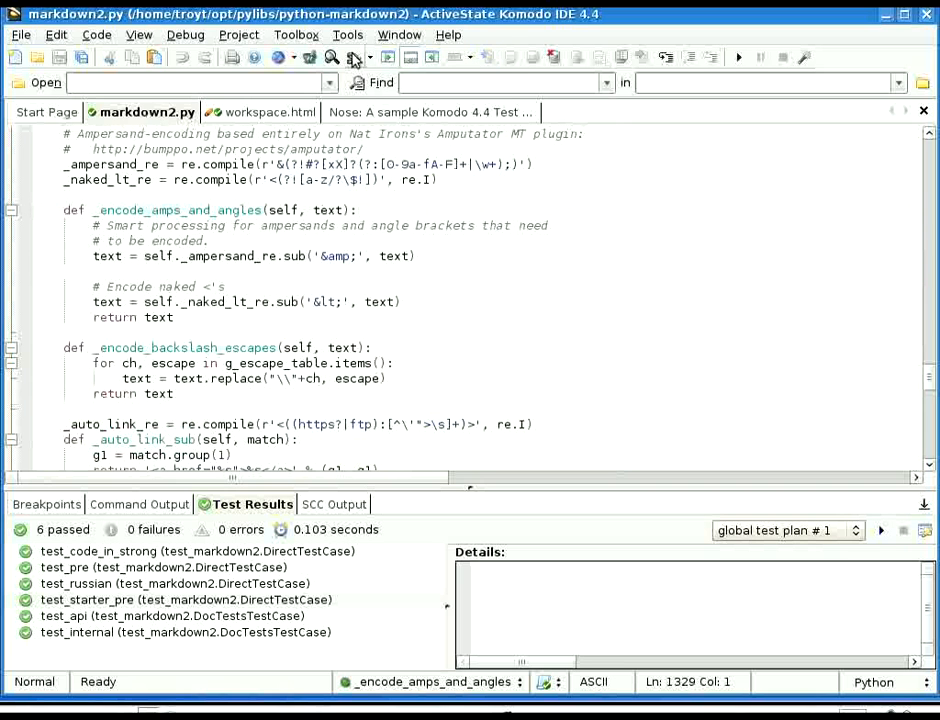
left_click(347, 34)
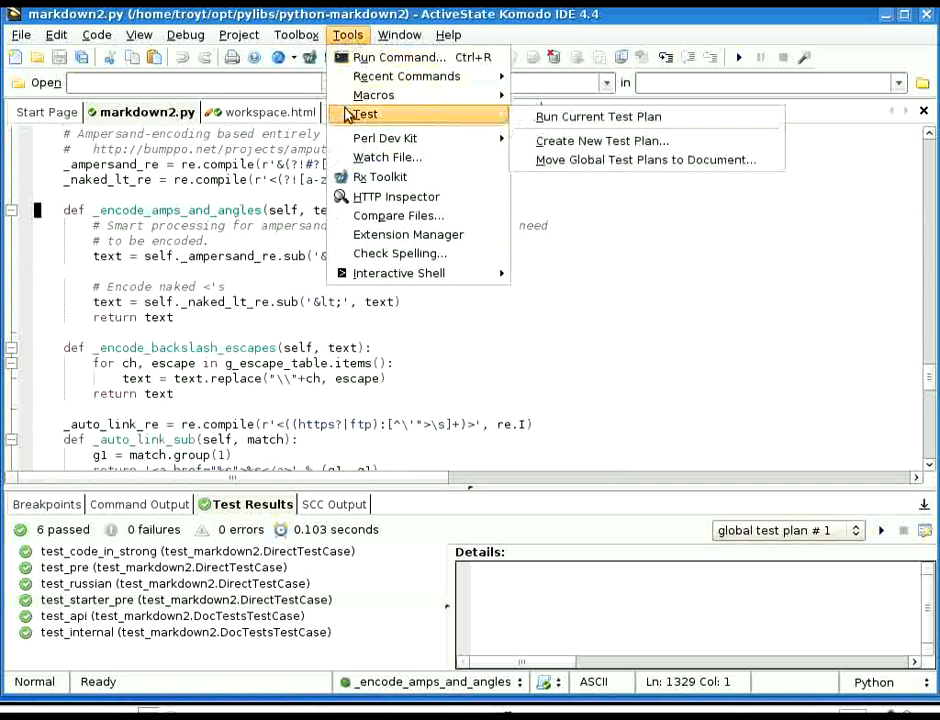
mouse_move(648, 159)
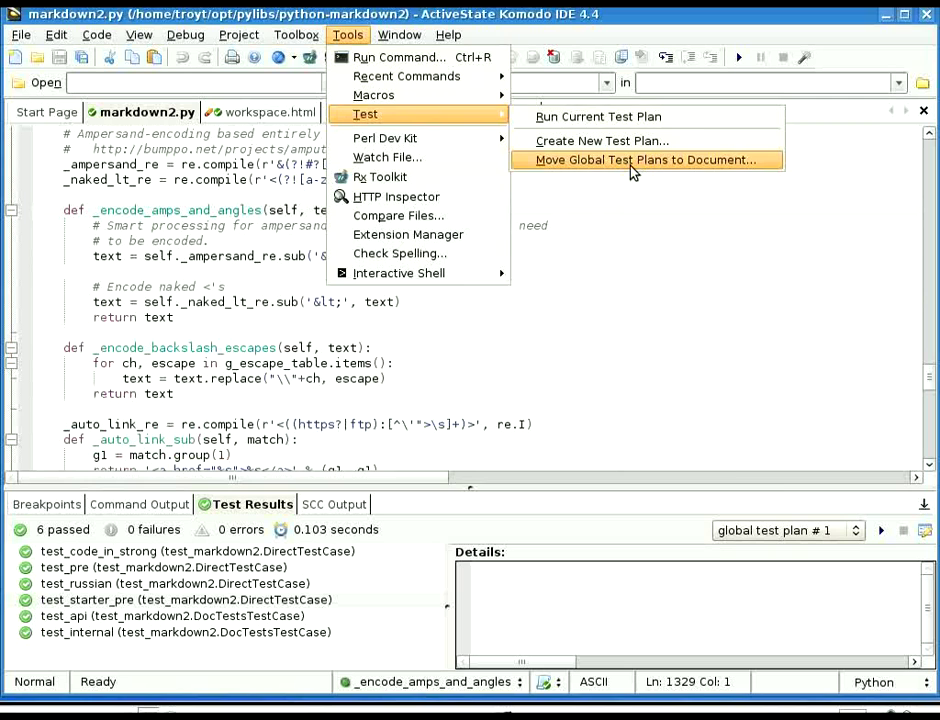
left_click(650, 159)
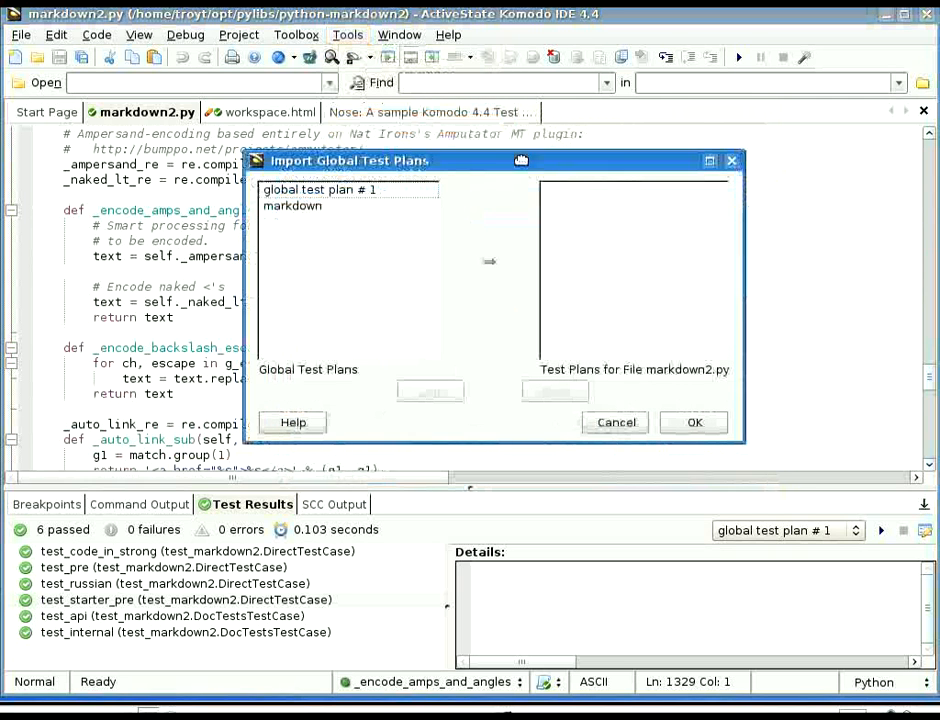
left_click(293, 205)
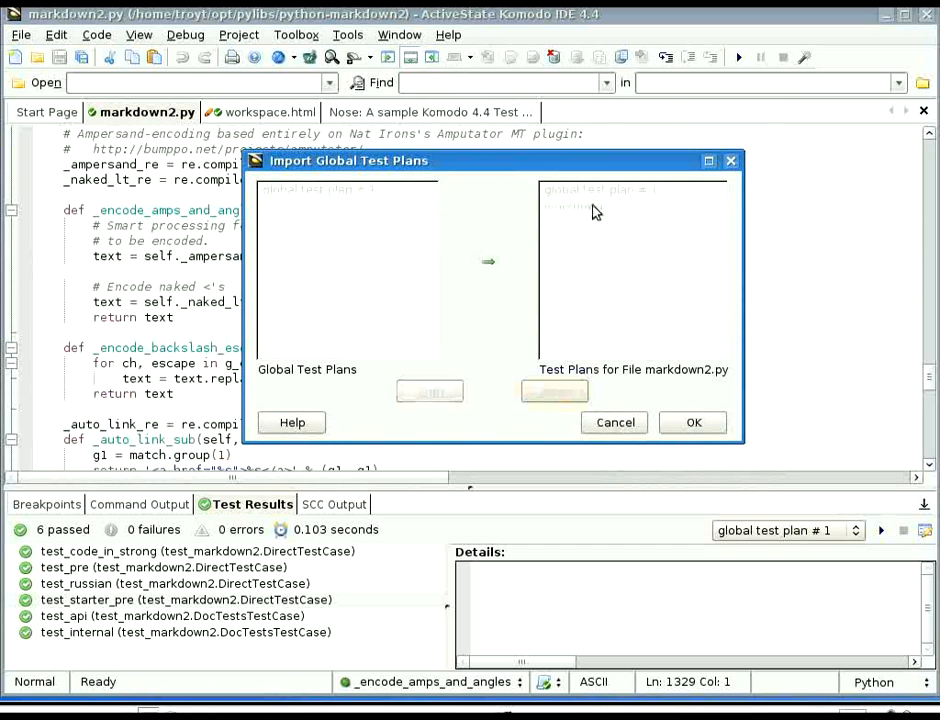
left_click(614, 422)
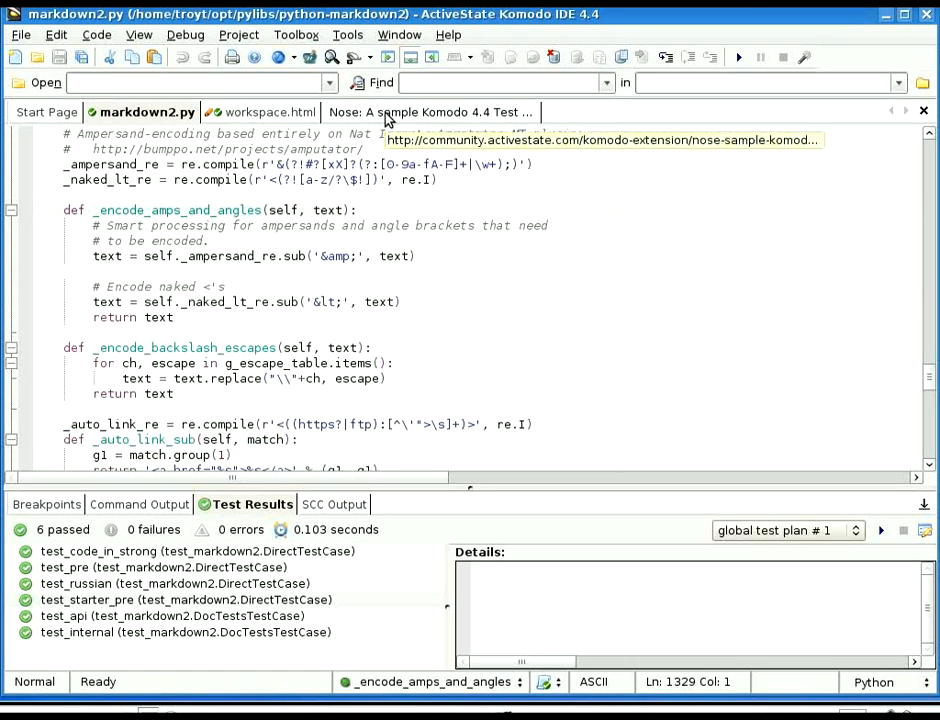
View the Nose Komodo 4.4 Test Harness Extension page and scroll to its download details
left_click(430, 112)
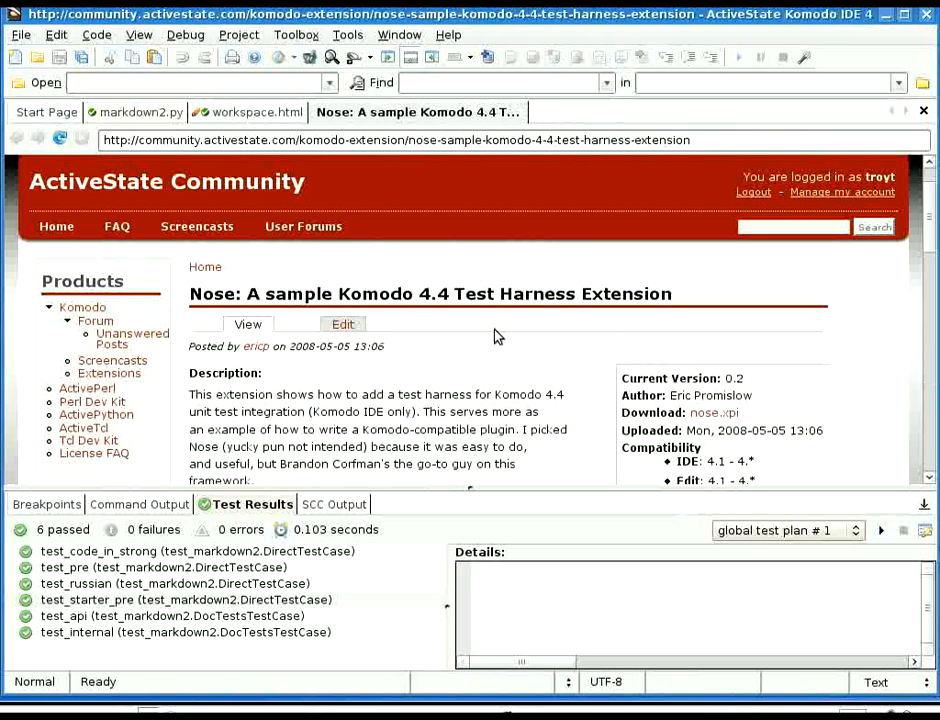
mouse_move(340, 362)
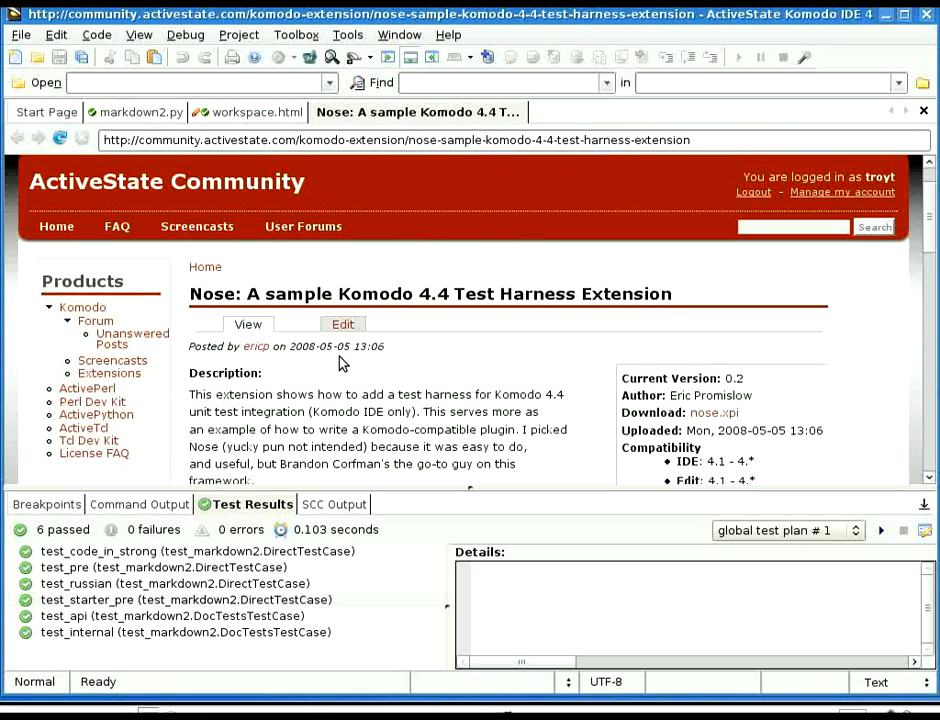
scroll("down", 3)
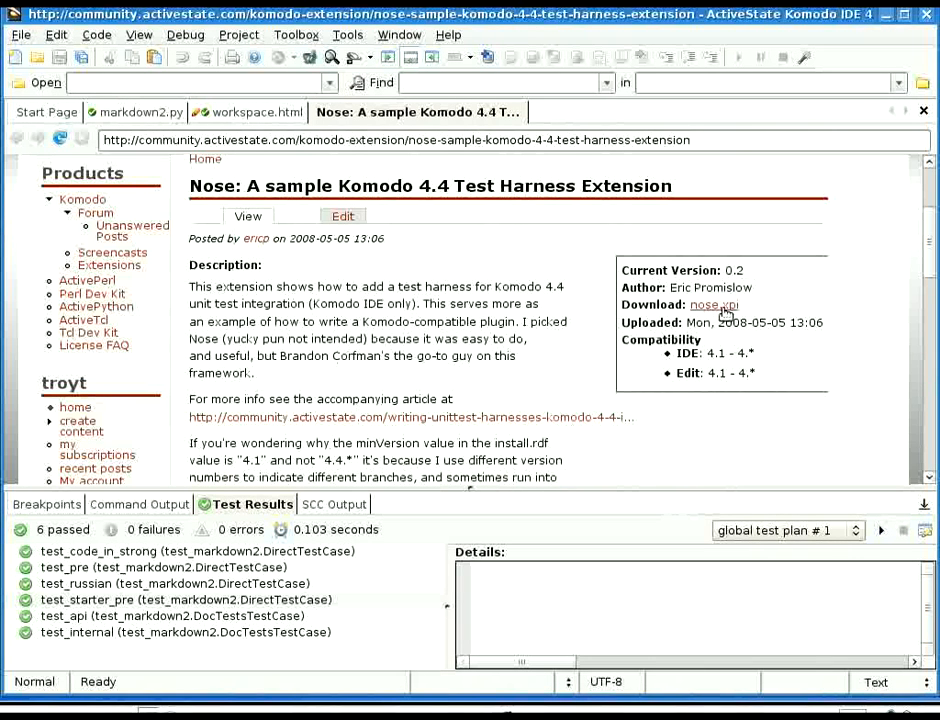
mouse_move(715, 322)
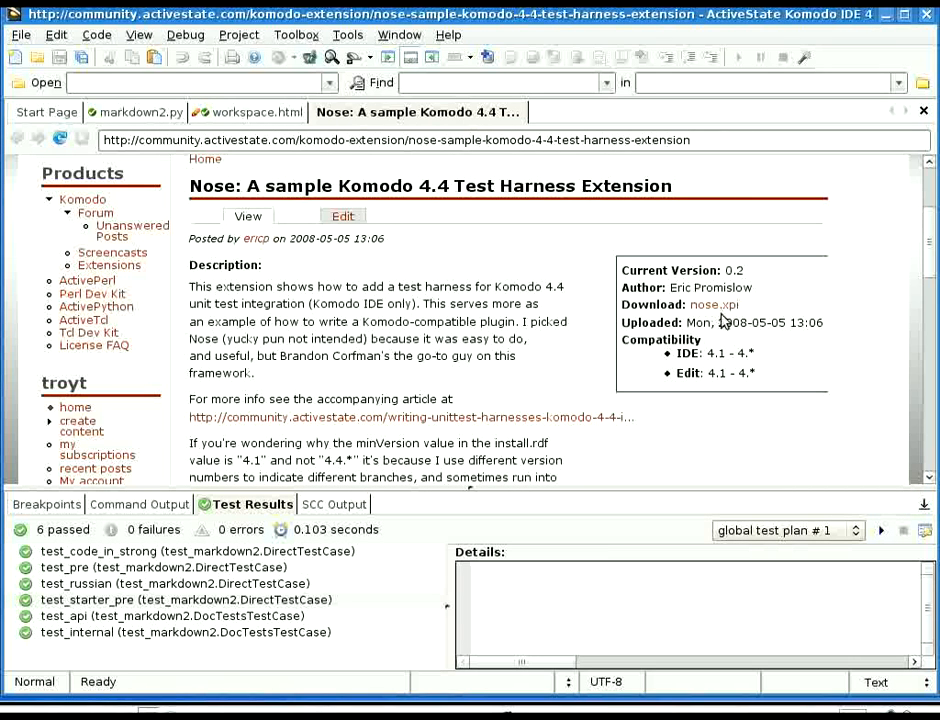
Return to markdown2.py and workspace.html and show the Change Lists with four modified HTML files
left_click(143, 111)
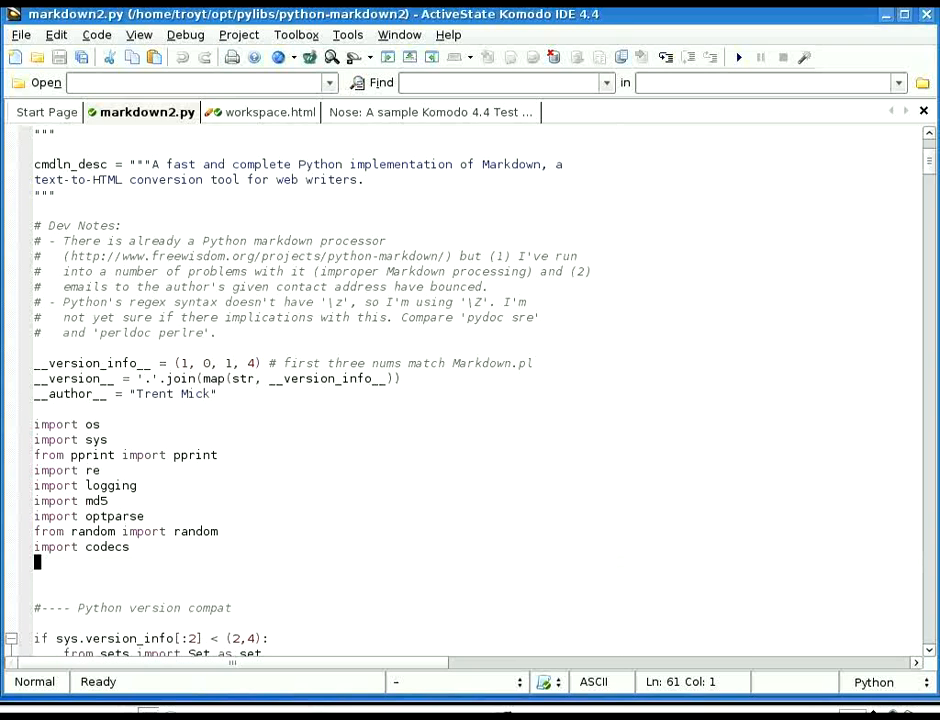
mouse_move(773, 506)
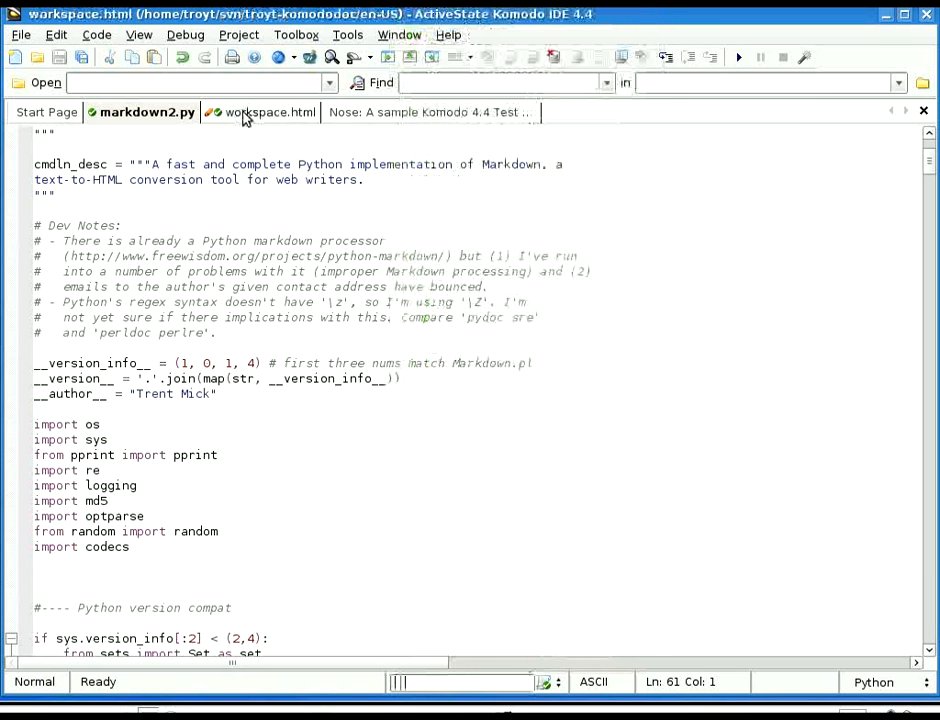
left_click(265, 112)
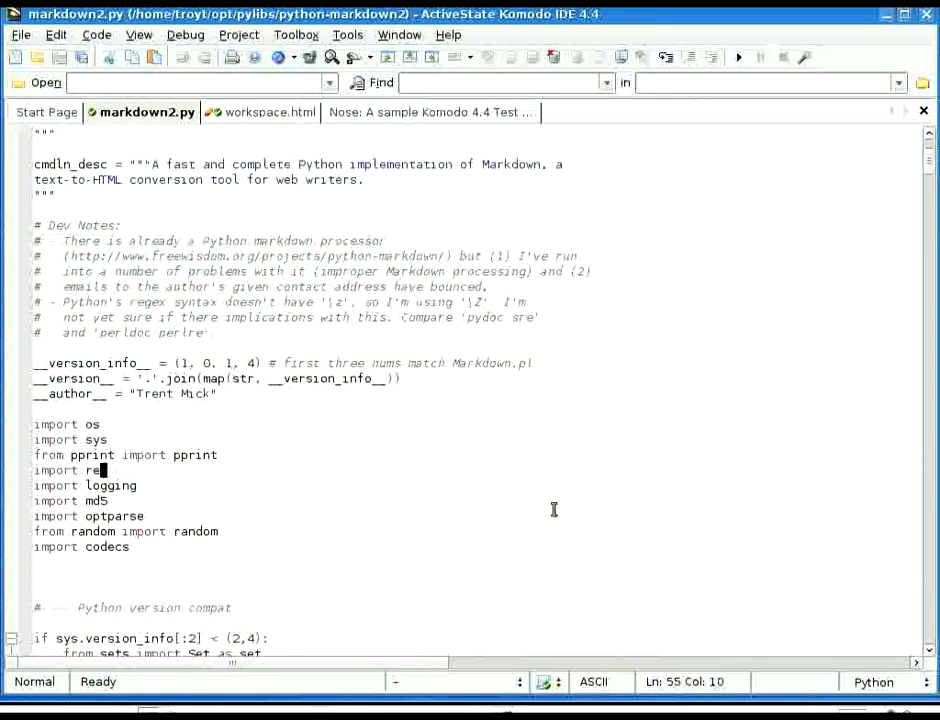
scroll("down", 3)
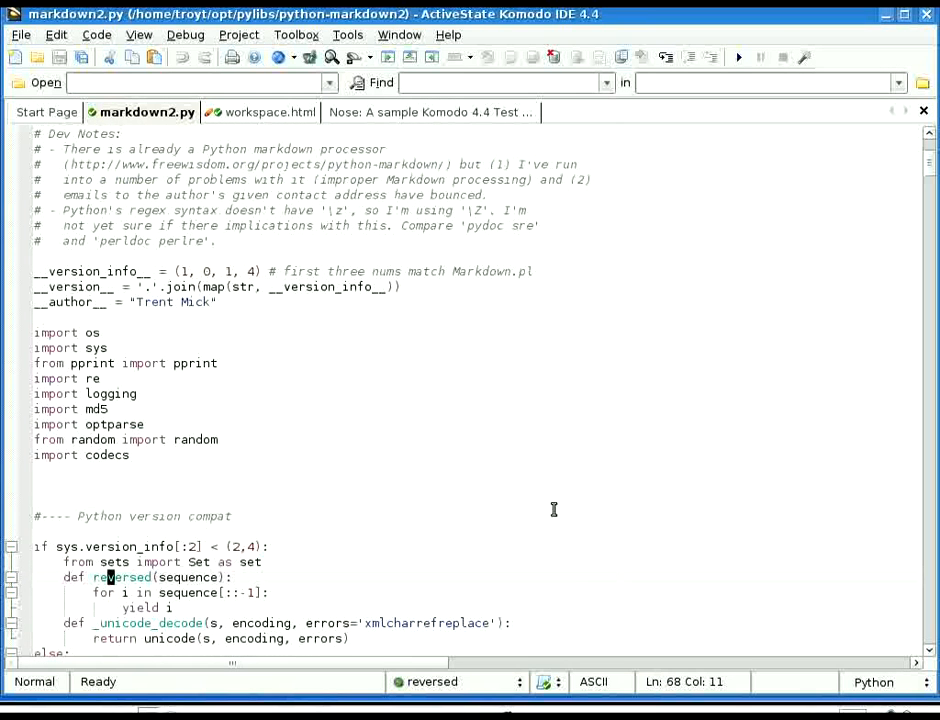
mouse_move(499, 688)
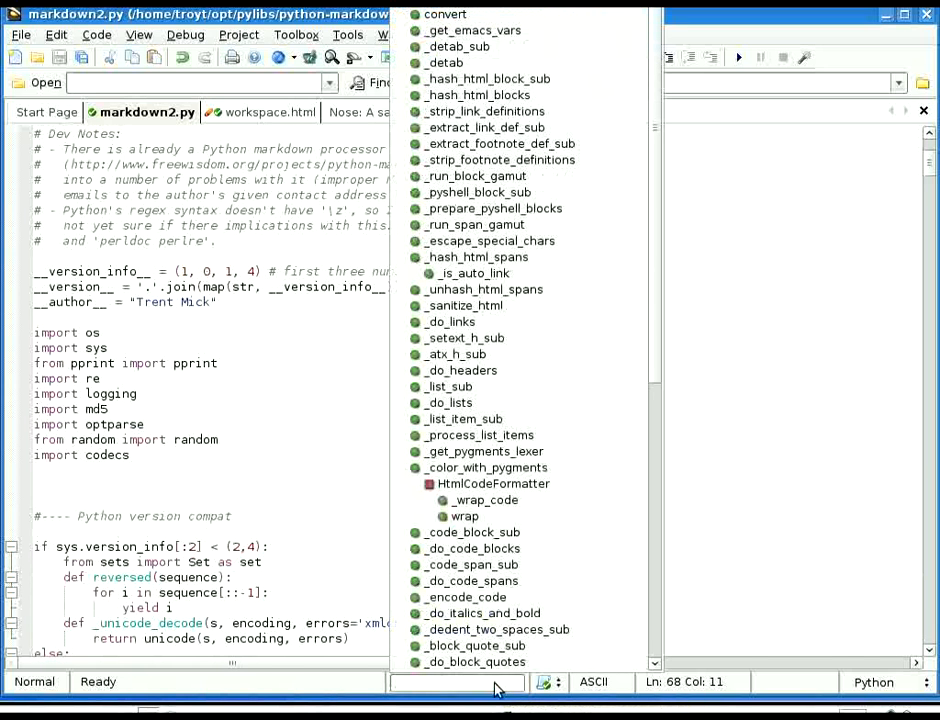
left_click(493, 483)
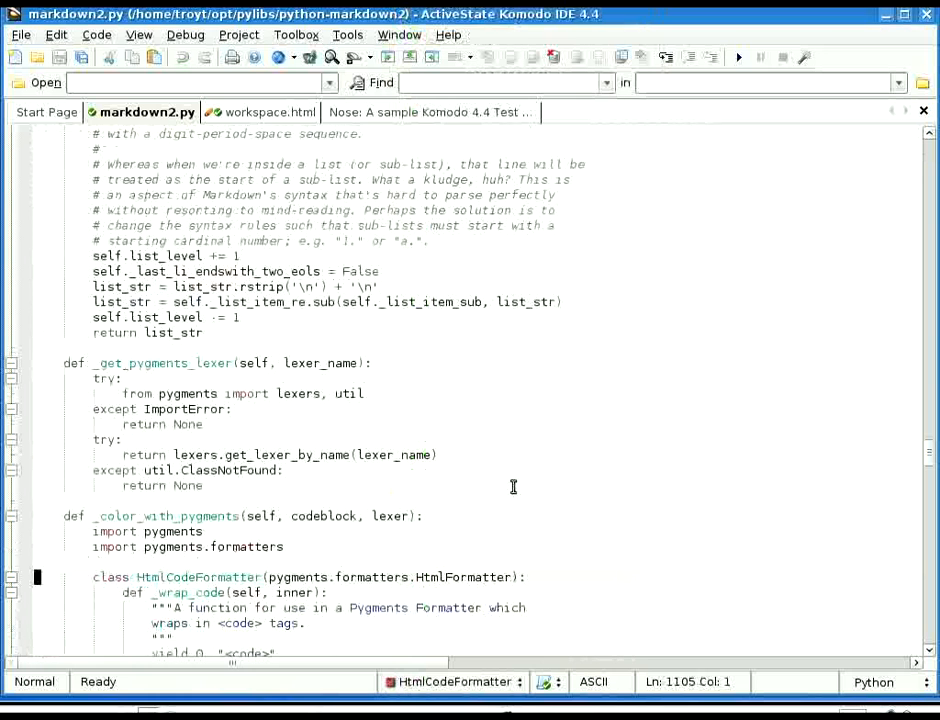
mouse_move(584, 572)
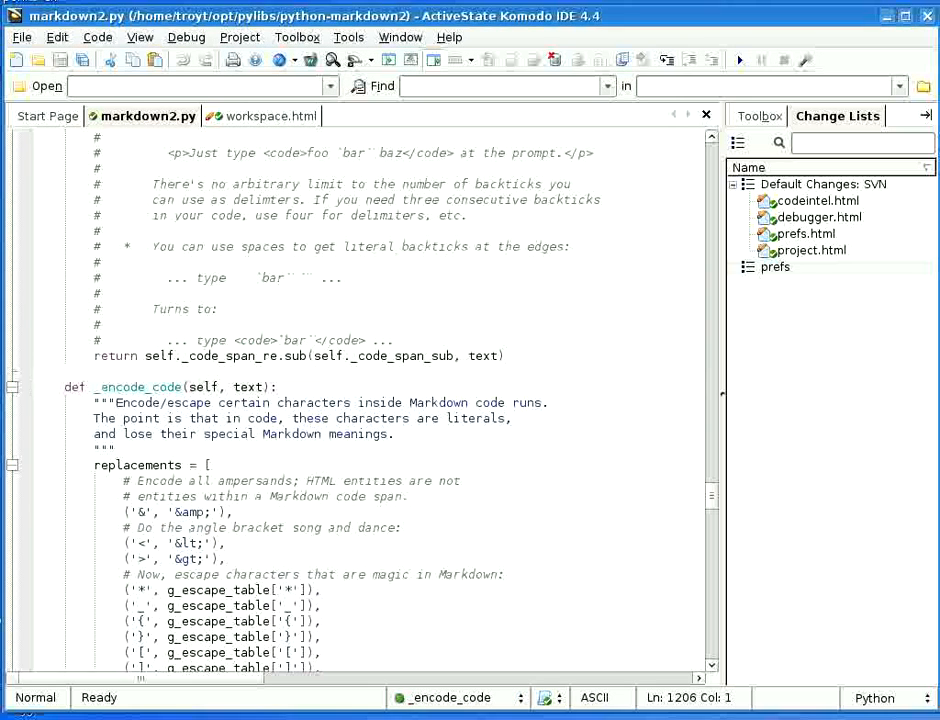
Bring workspace.html to the front for the SVN check-in
left_click(254, 116)
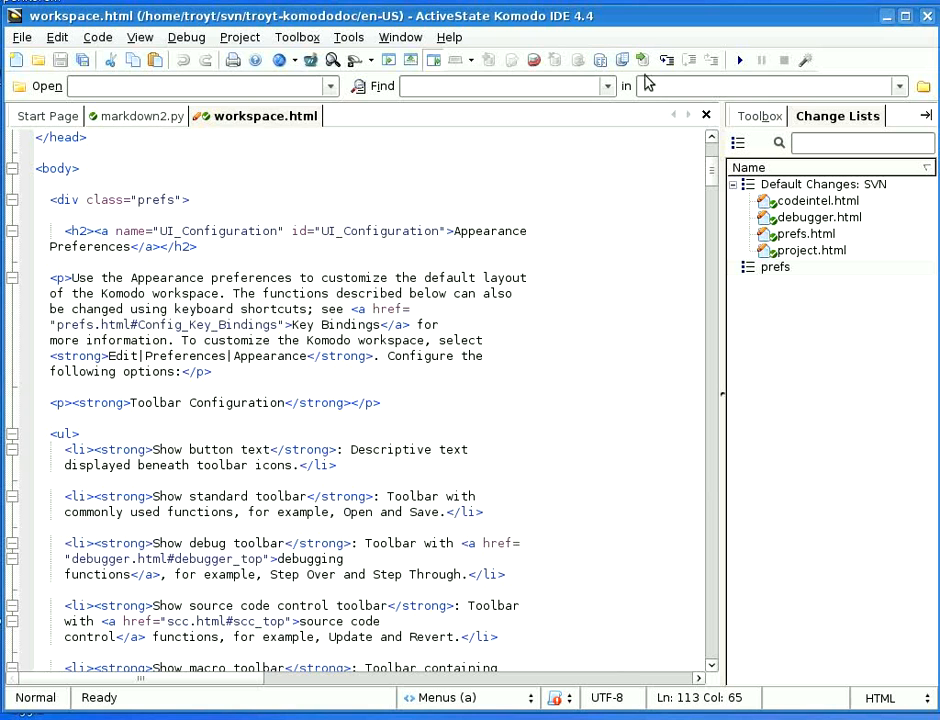
mouse_move(642, 60)
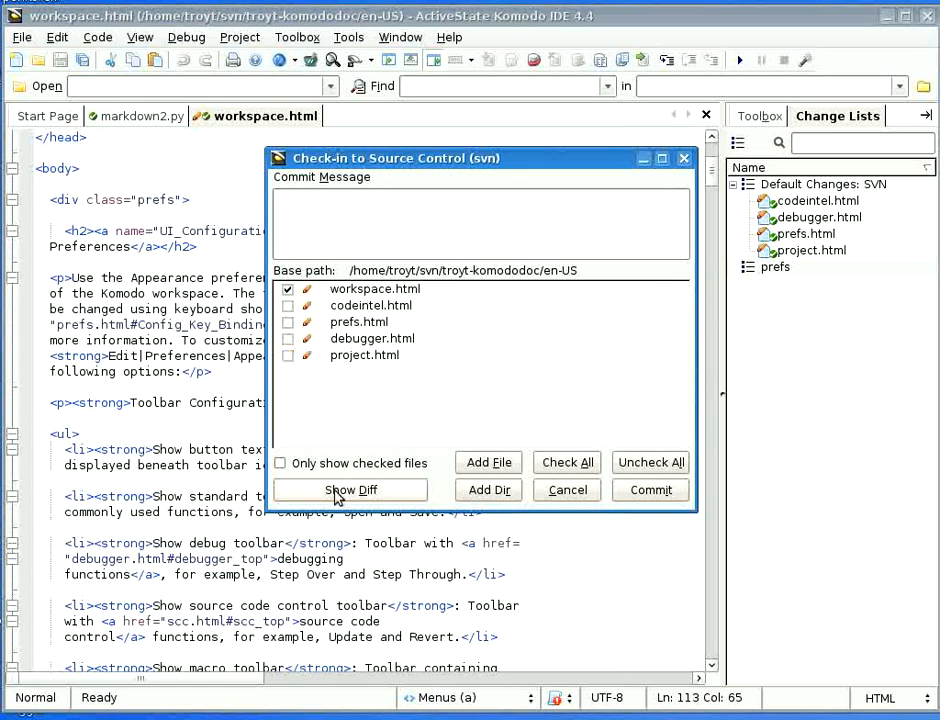
mouse_move(365, 385)
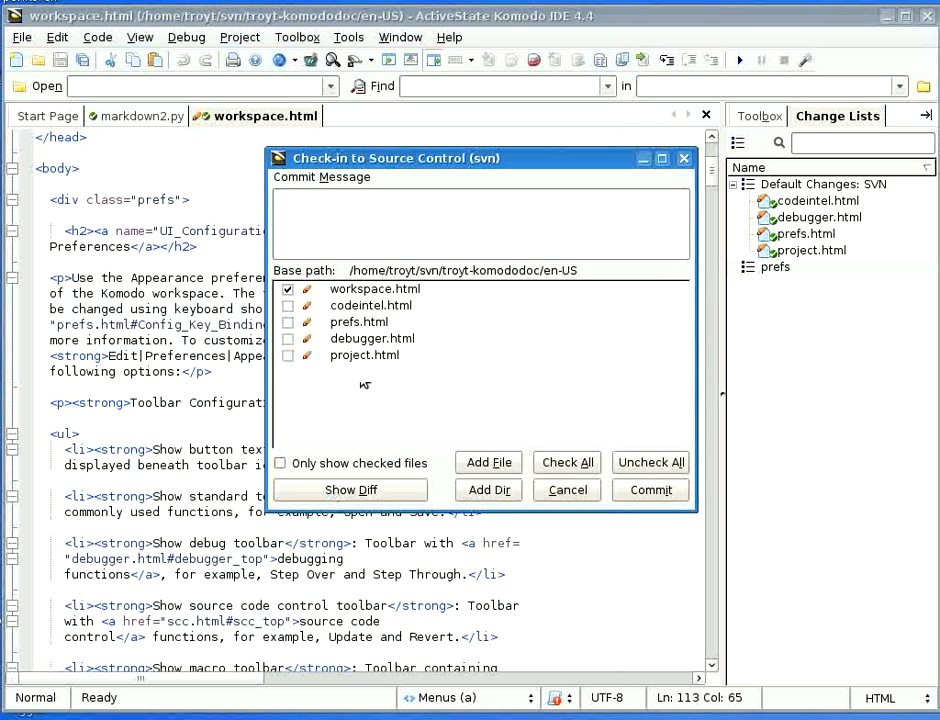
mouse_move(350, 335)
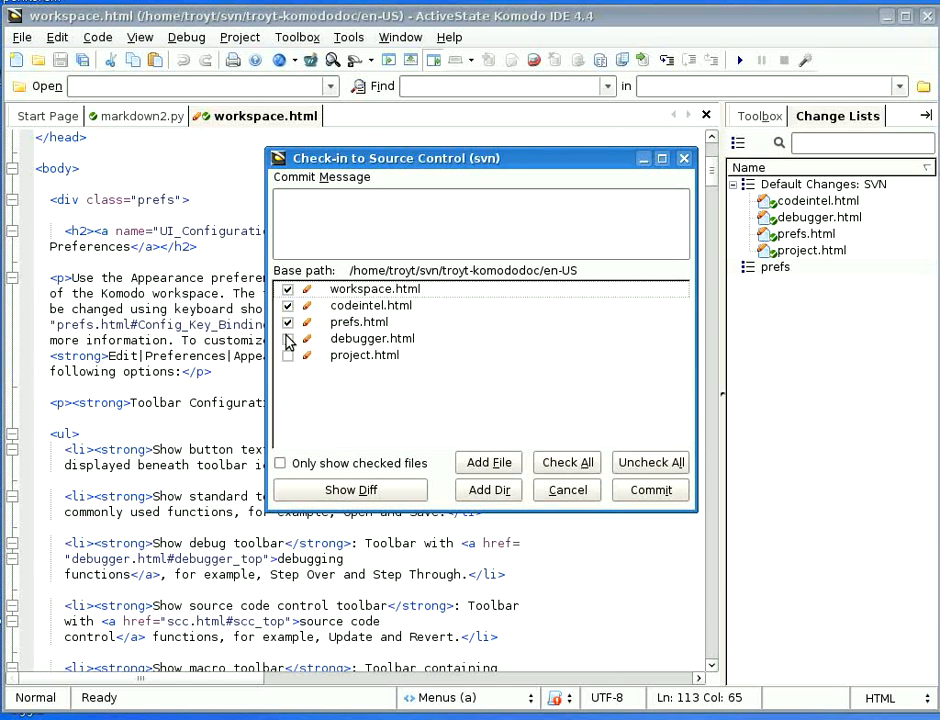
Mark debugger.html for check-in, then cancel the SVN check-in without committing
left_click(288, 338)
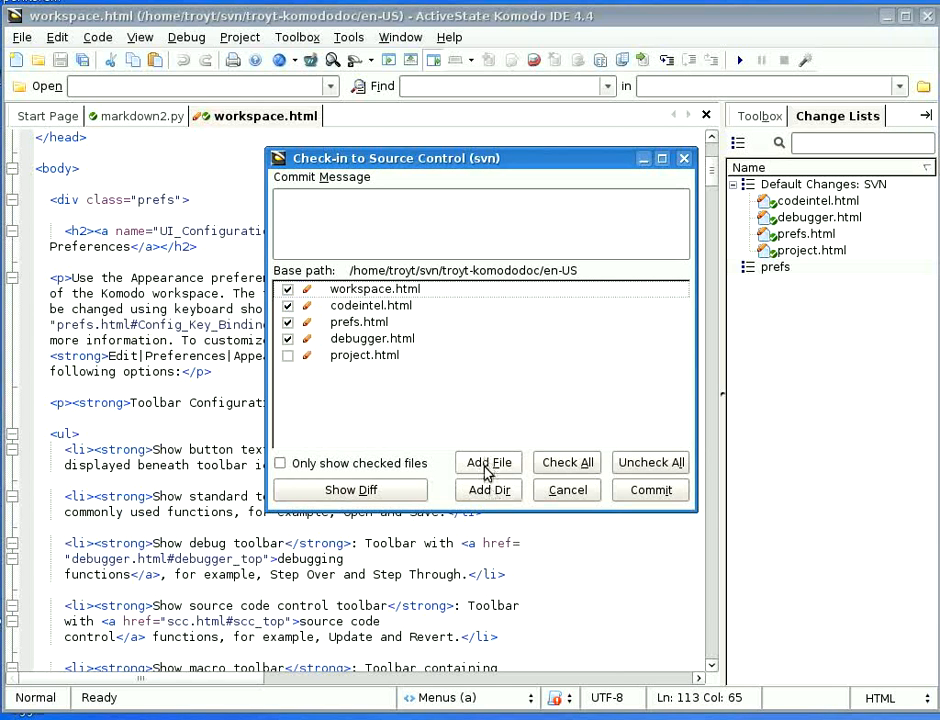
mouse_move(567, 490)
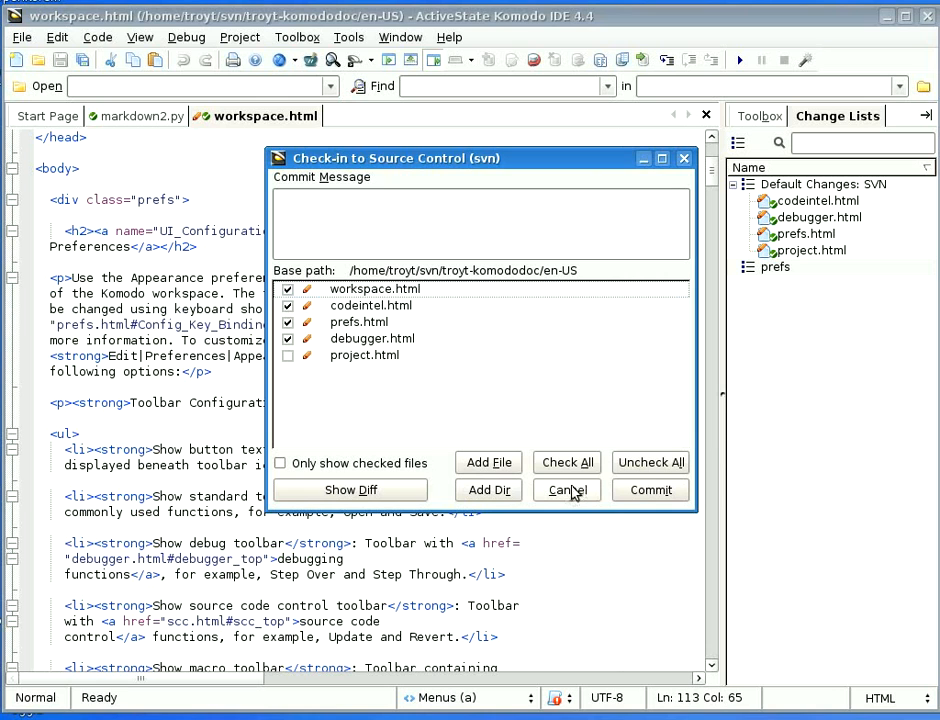
left_click(566, 490)
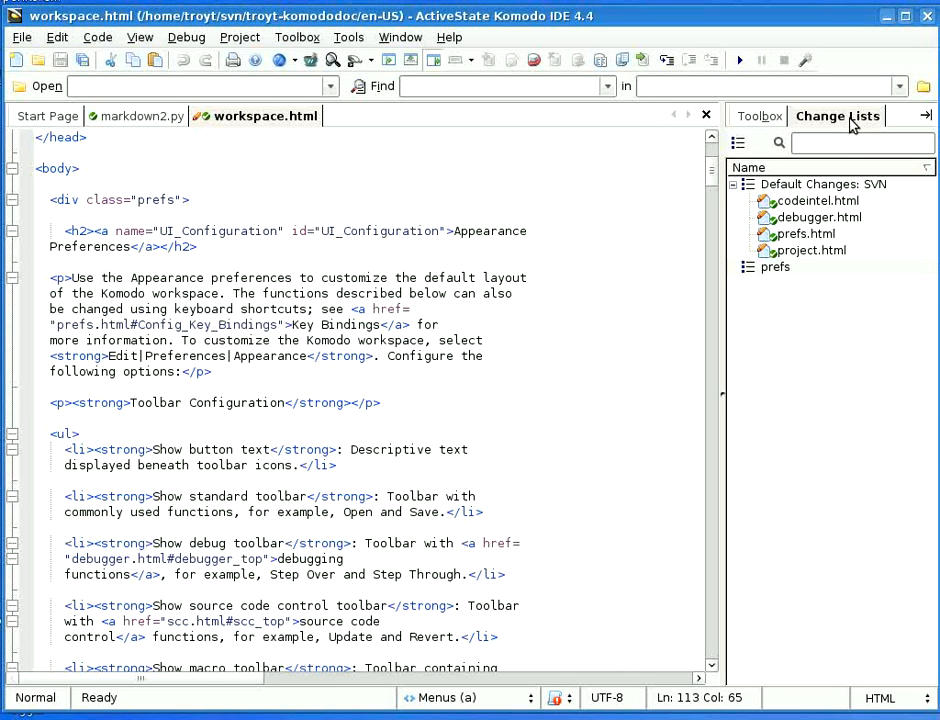
Create a change list named new from the Change Lists pane
left_click(816, 217)
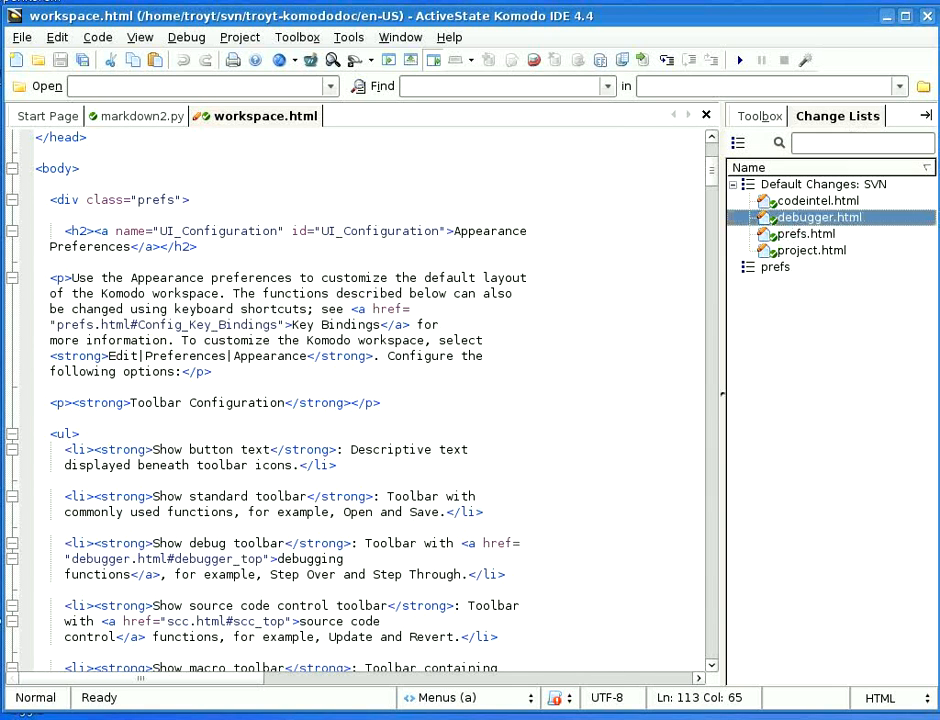
mouse_move(858, 254)
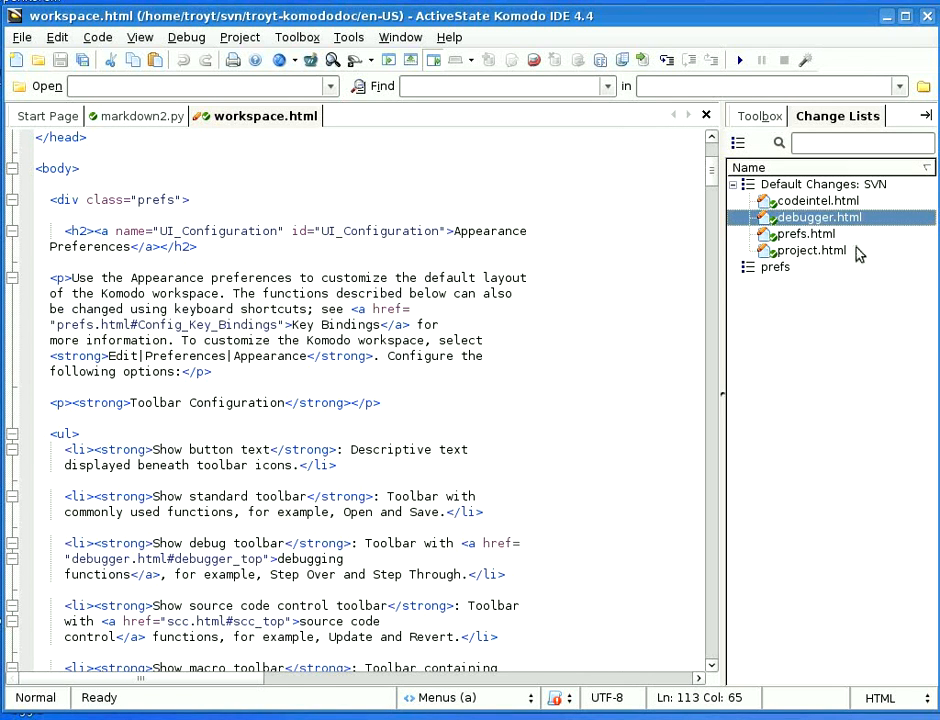
mouse_move(795, 200)
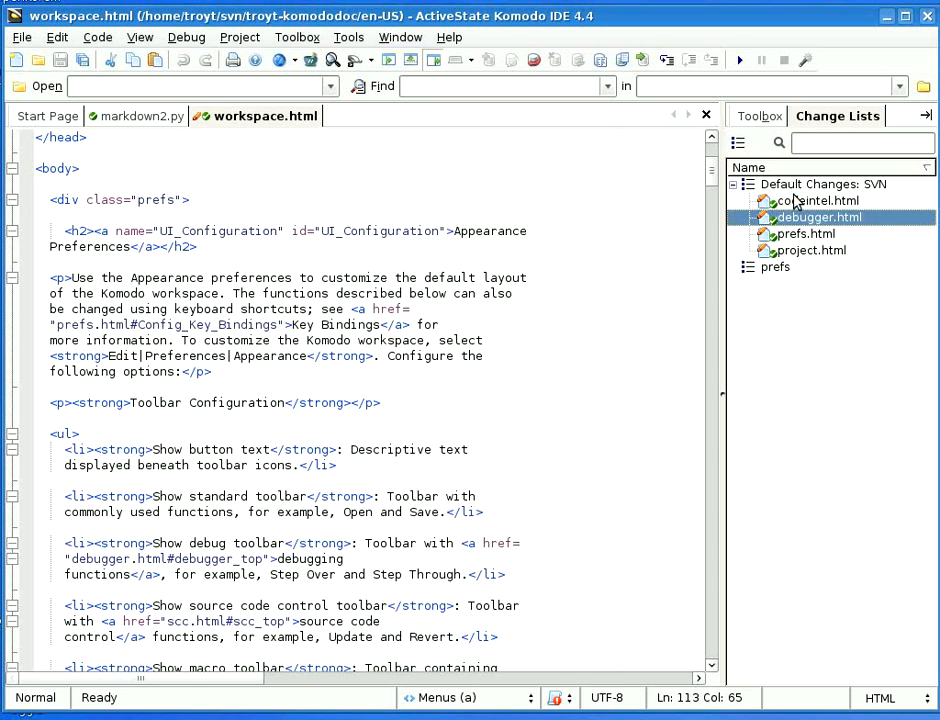
left_click(738, 142)
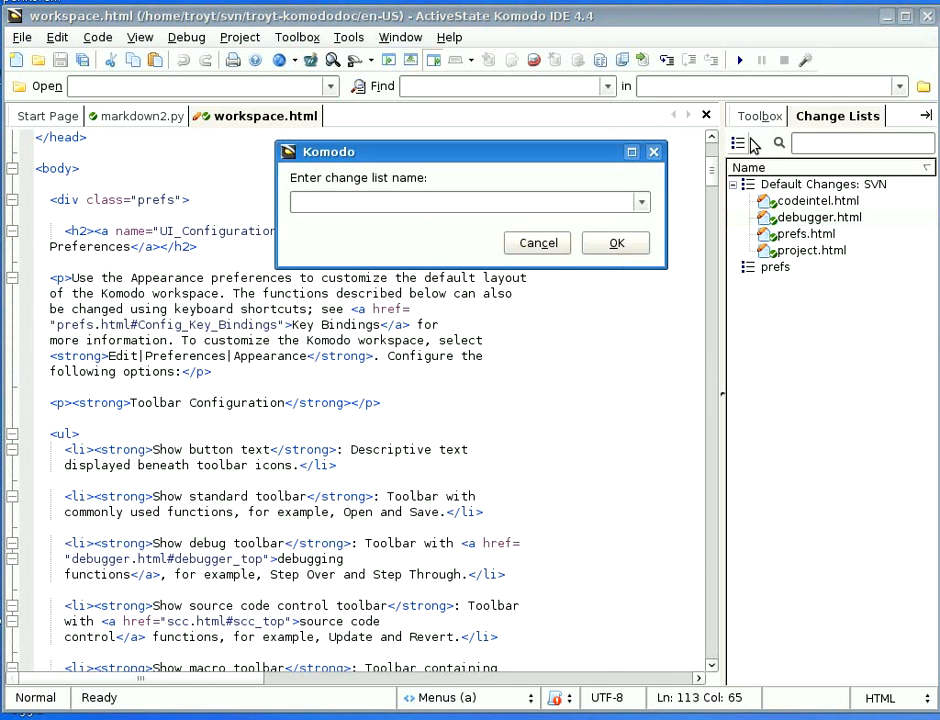
left_click(615, 243)
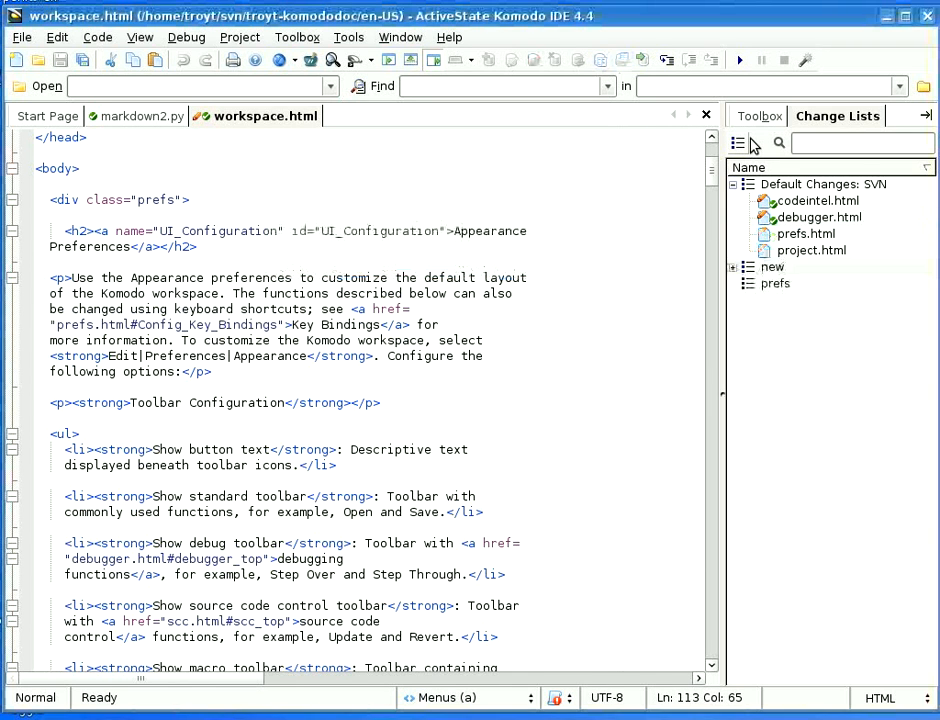
File prefs.html under the prefs list and workspace.html under new, leaving three files in default
left_click(805, 233)
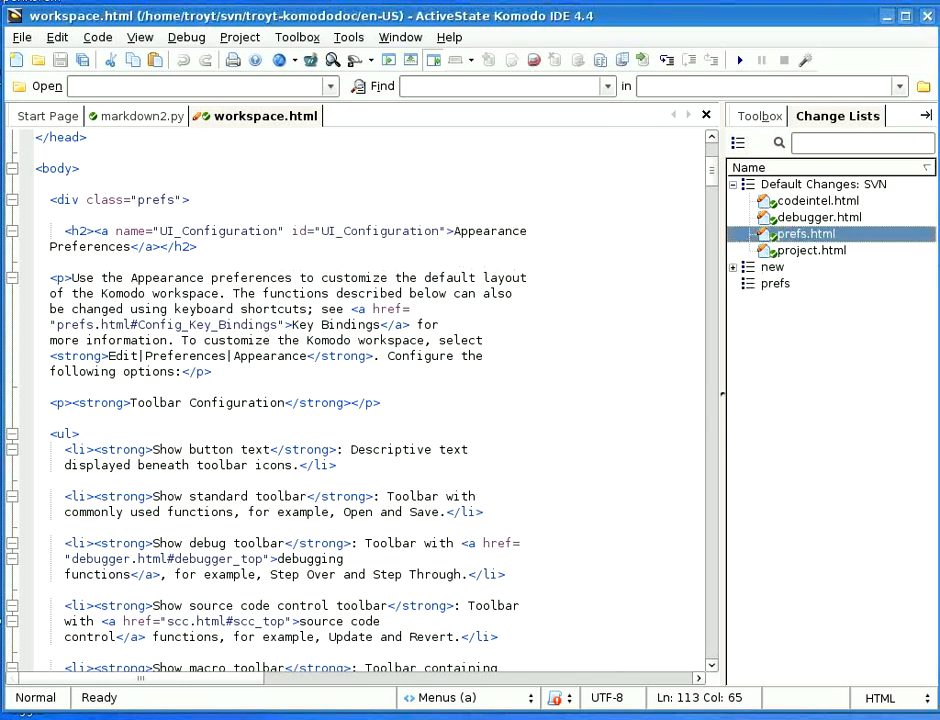
left_click(734, 267)
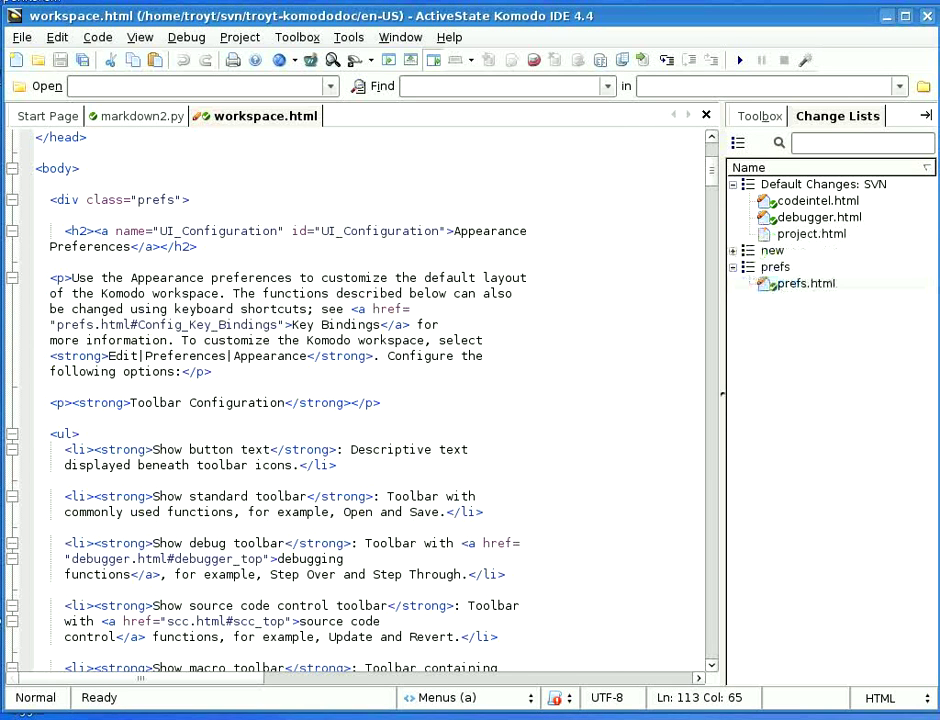
left_click(772, 250)
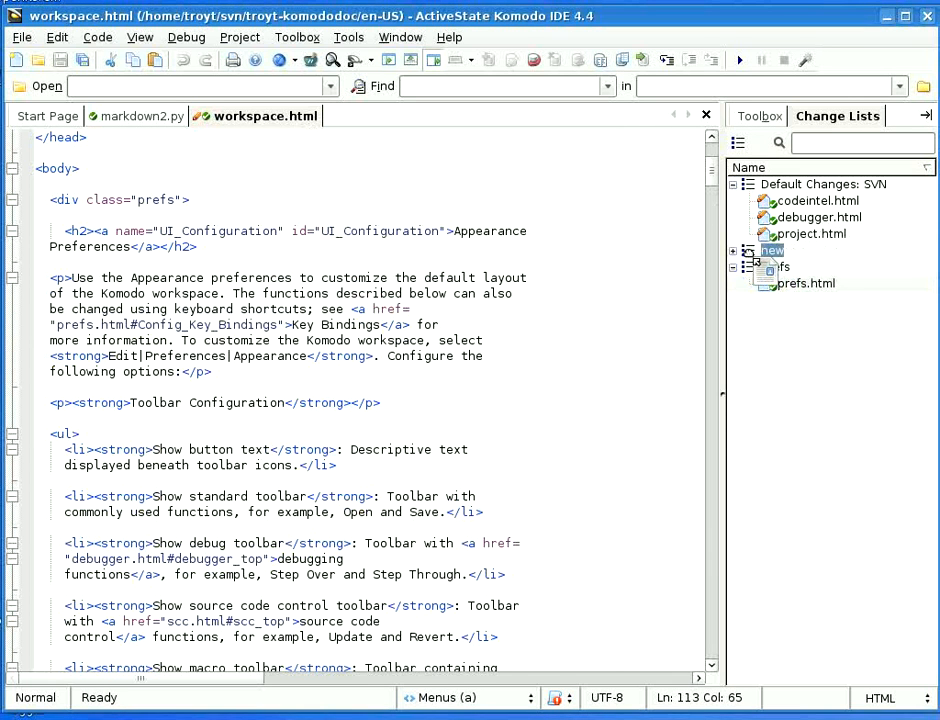
left_click(733, 250)
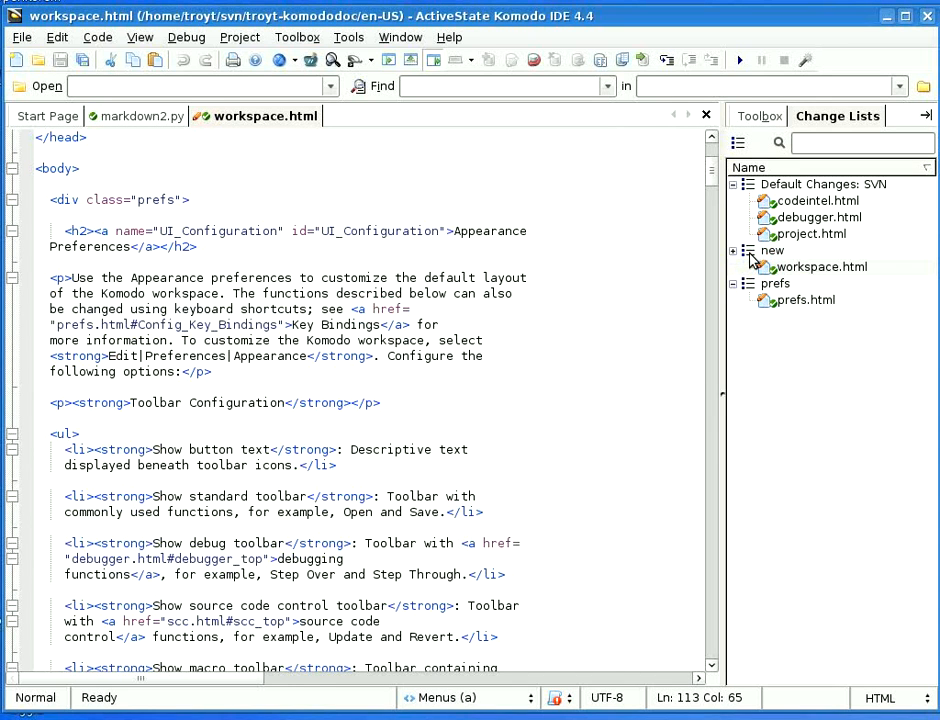
left_click(822, 184)
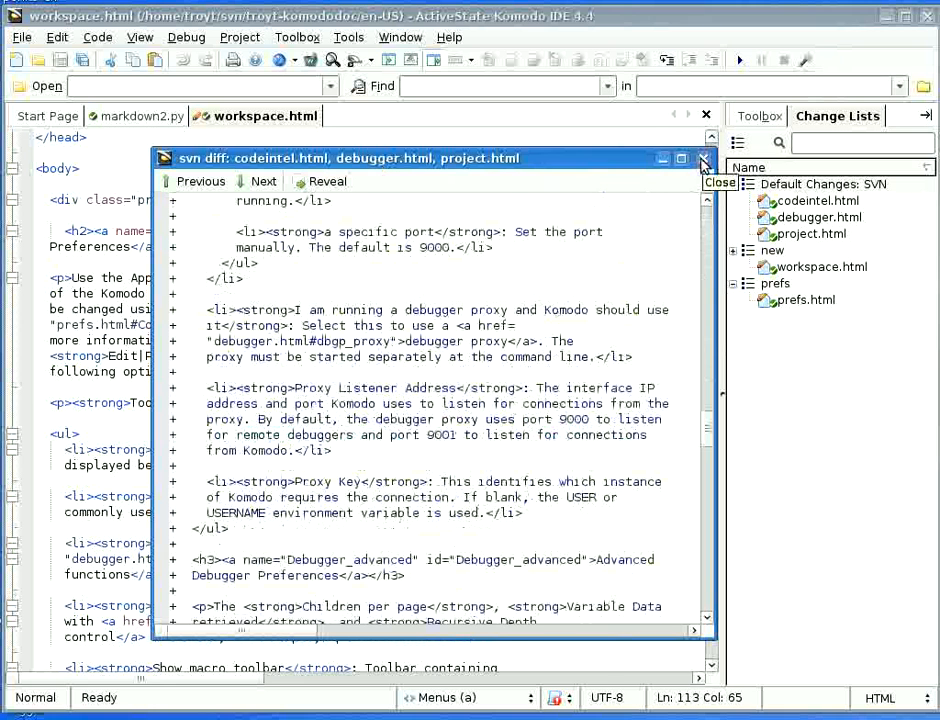
Close the svn diff of the default-list files and start a new project via File > New > New Project
left_click(702, 158)
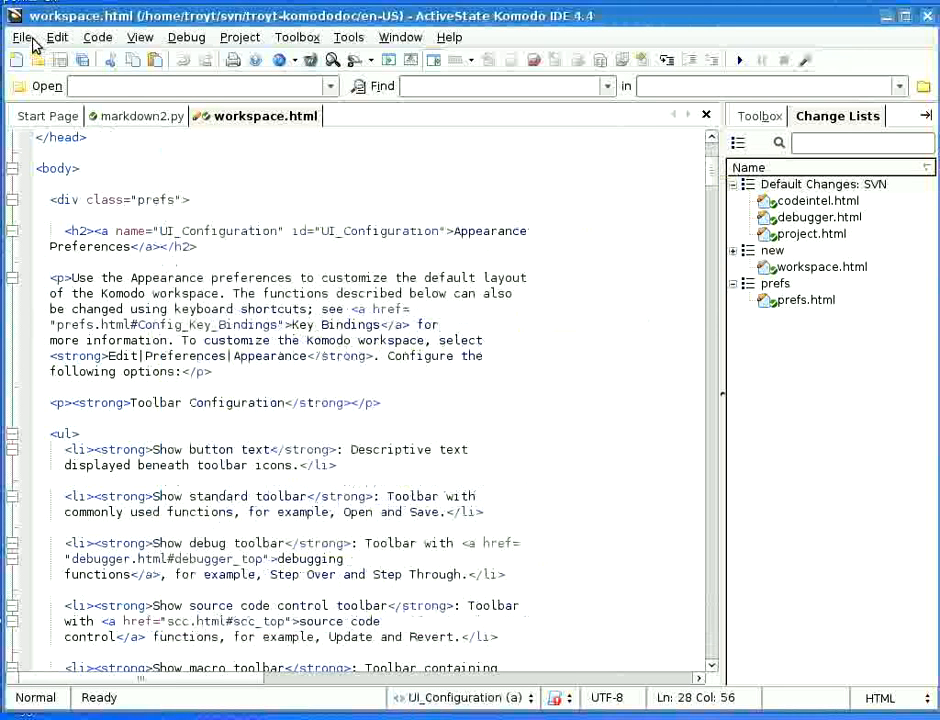
left_click(21, 37)
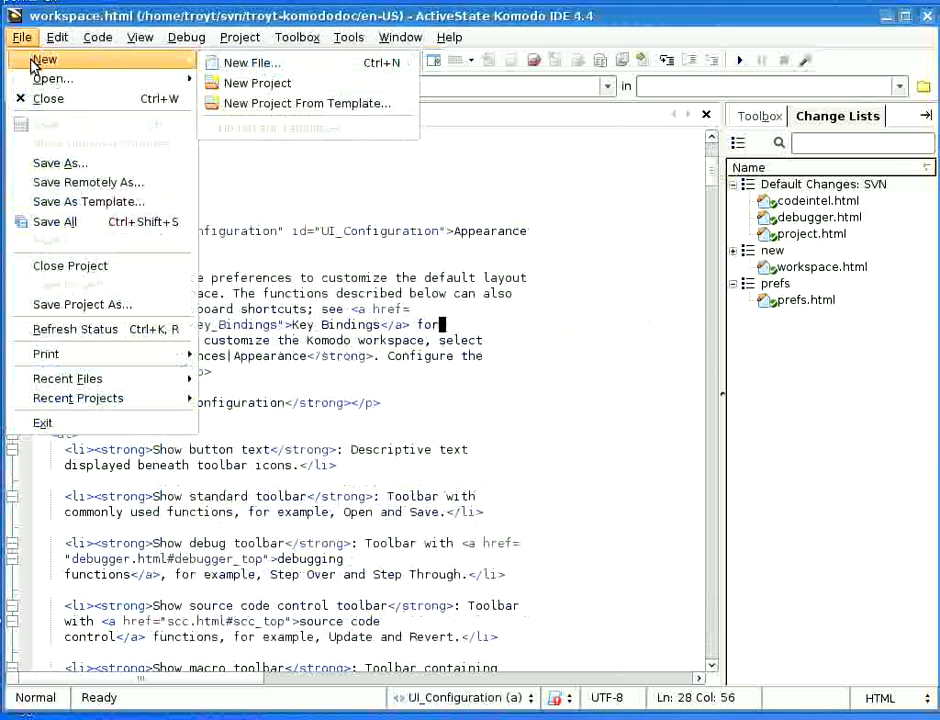
left_click(258, 83)
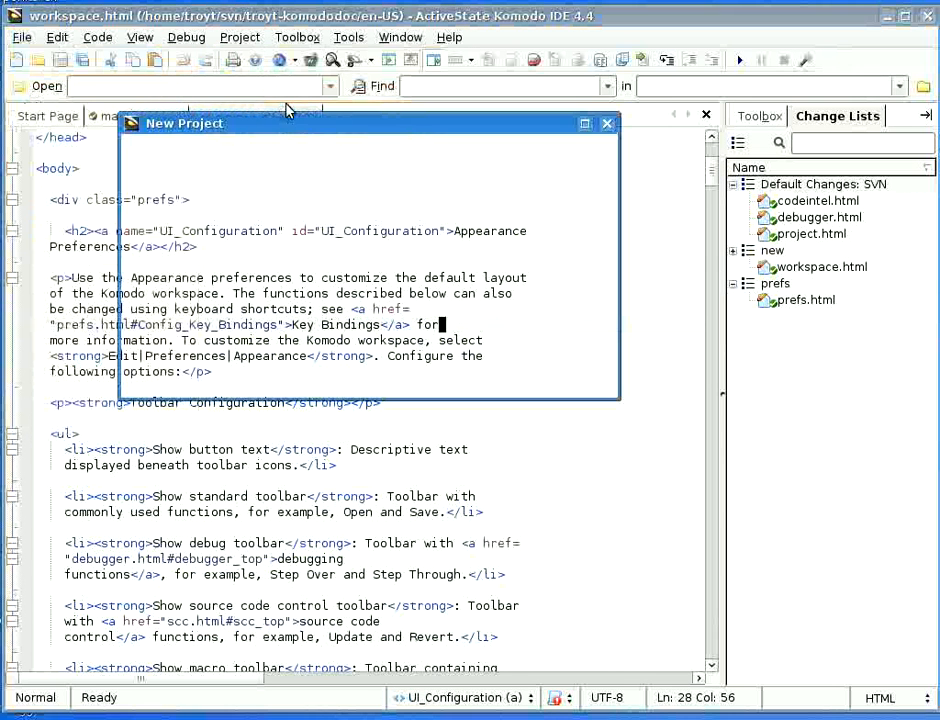